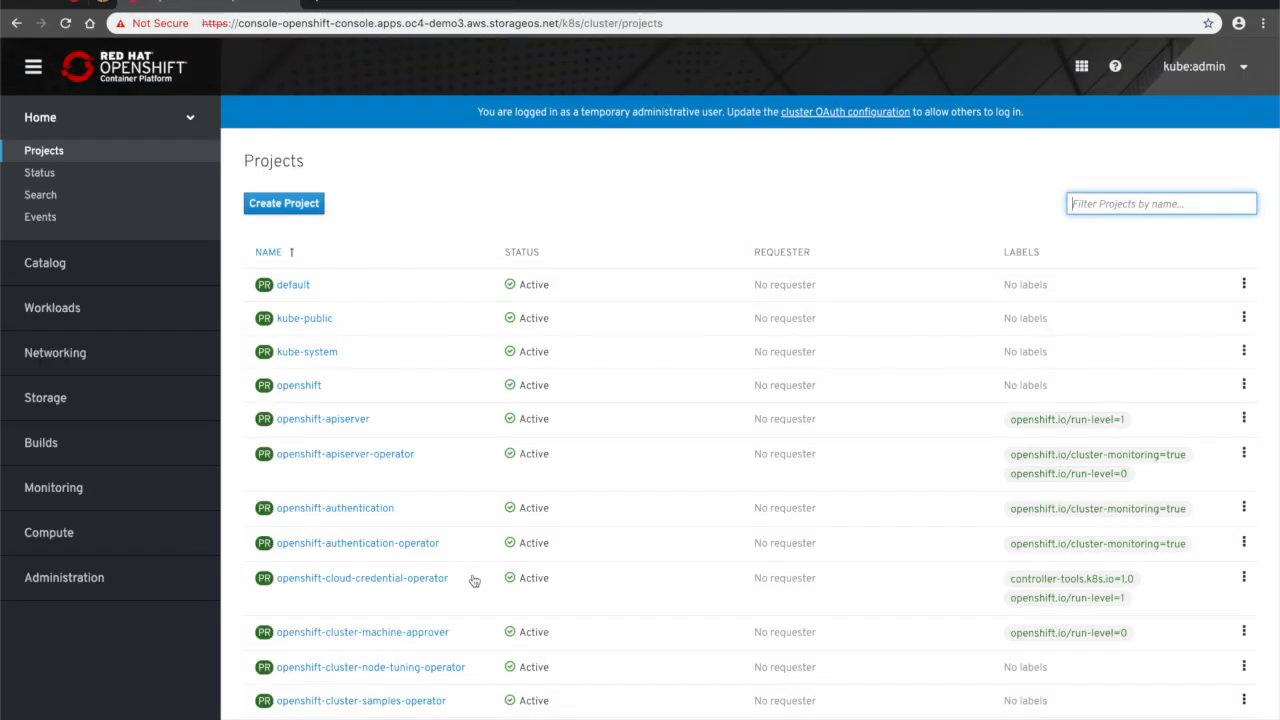
# - Show the certified StorageOS operator's details from OperatorHub and review its description
pyautogui.click(44, 262)
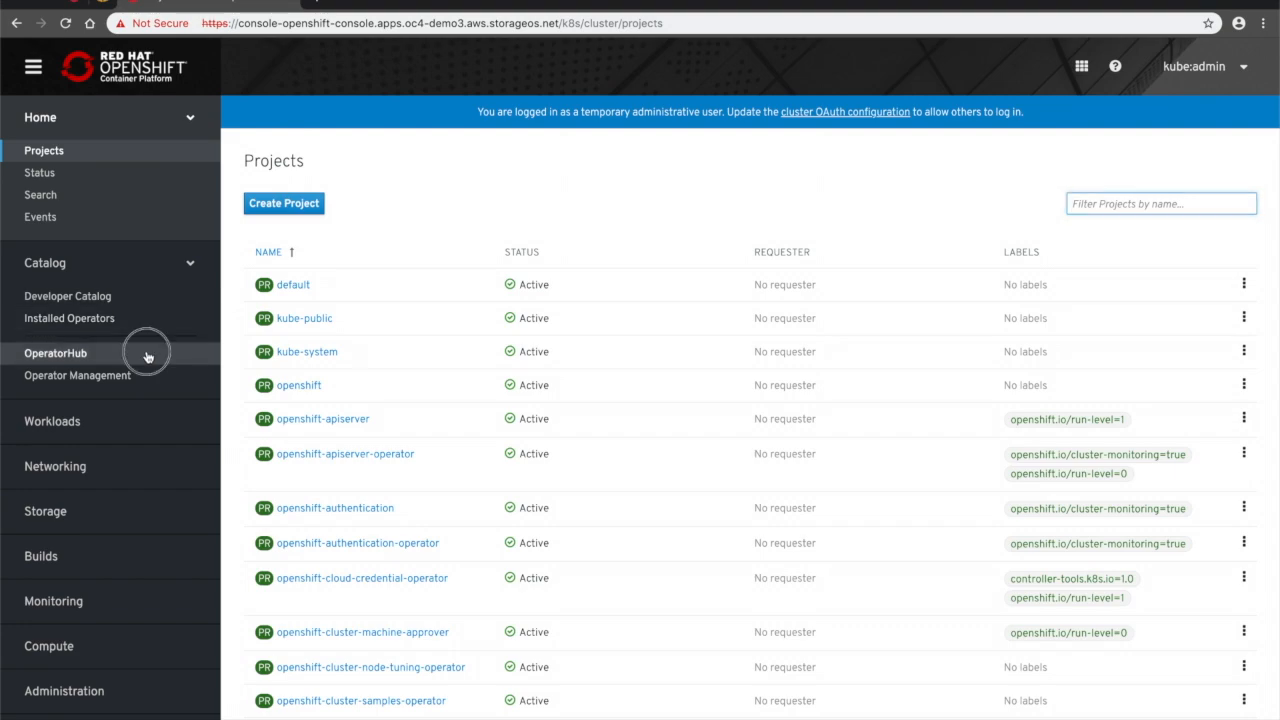
pyautogui.click(56, 352)
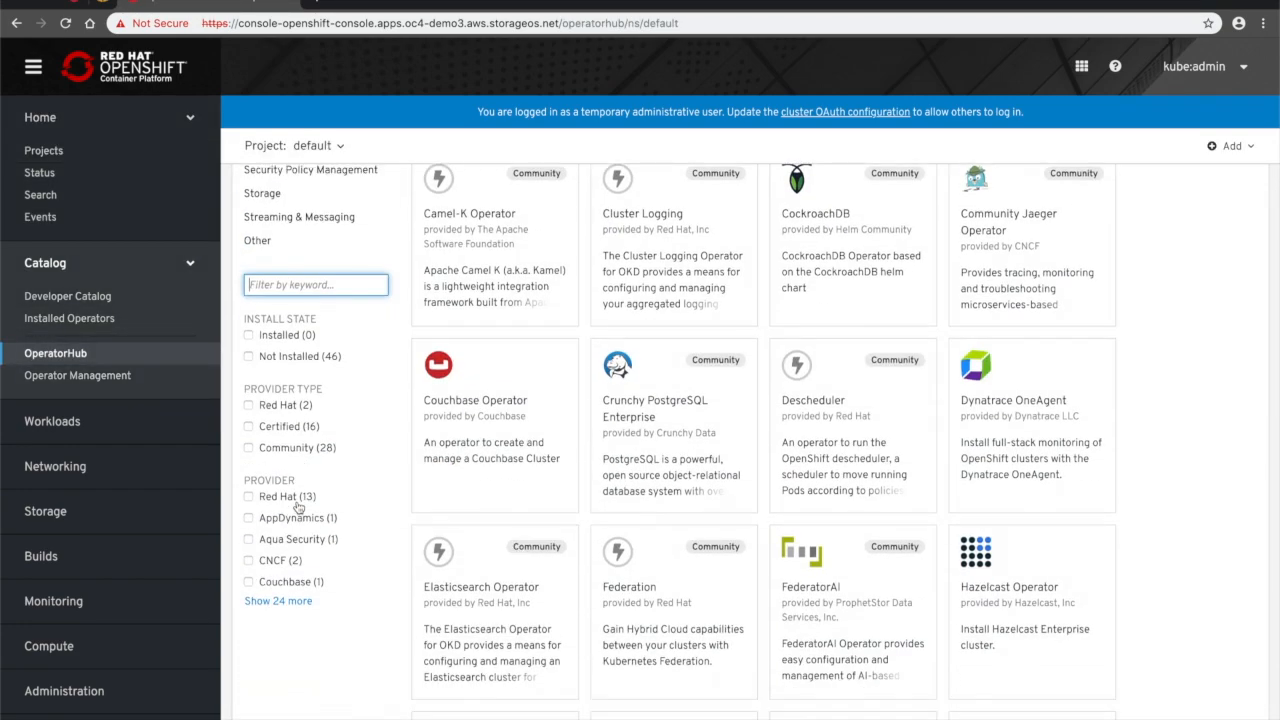
pyautogui.click(248, 464)
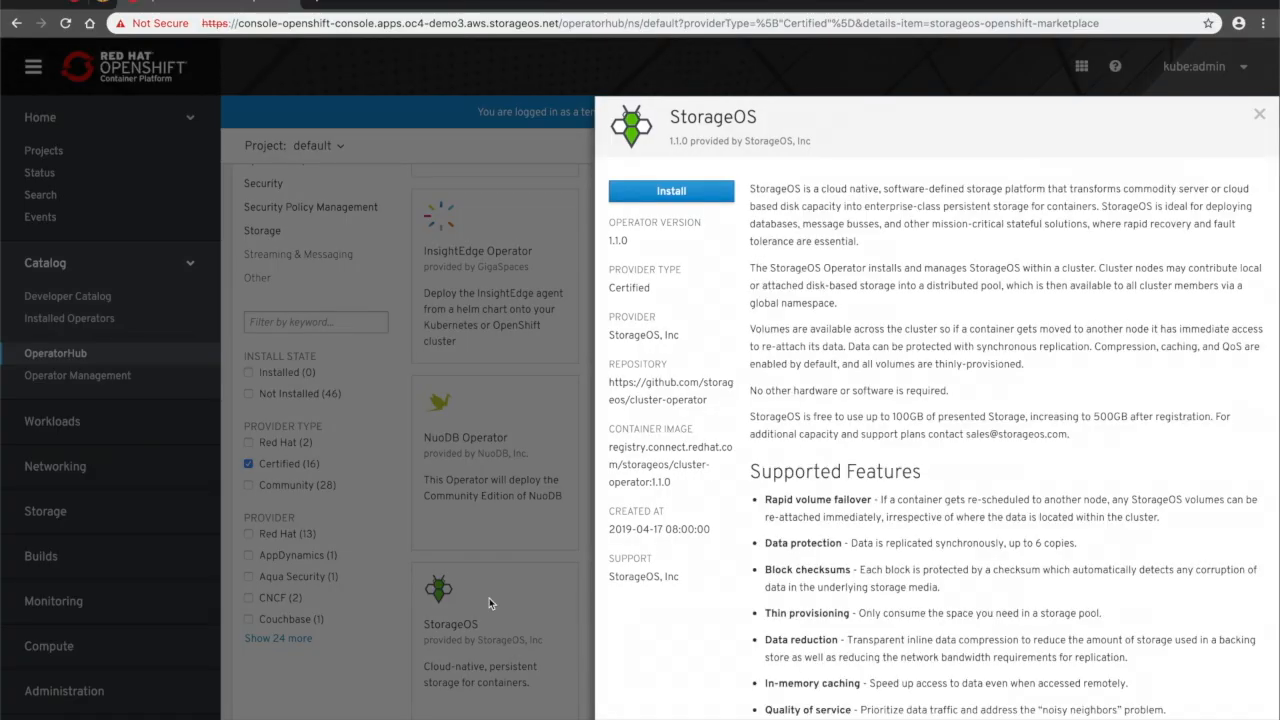
pyautogui.scroll(-3)
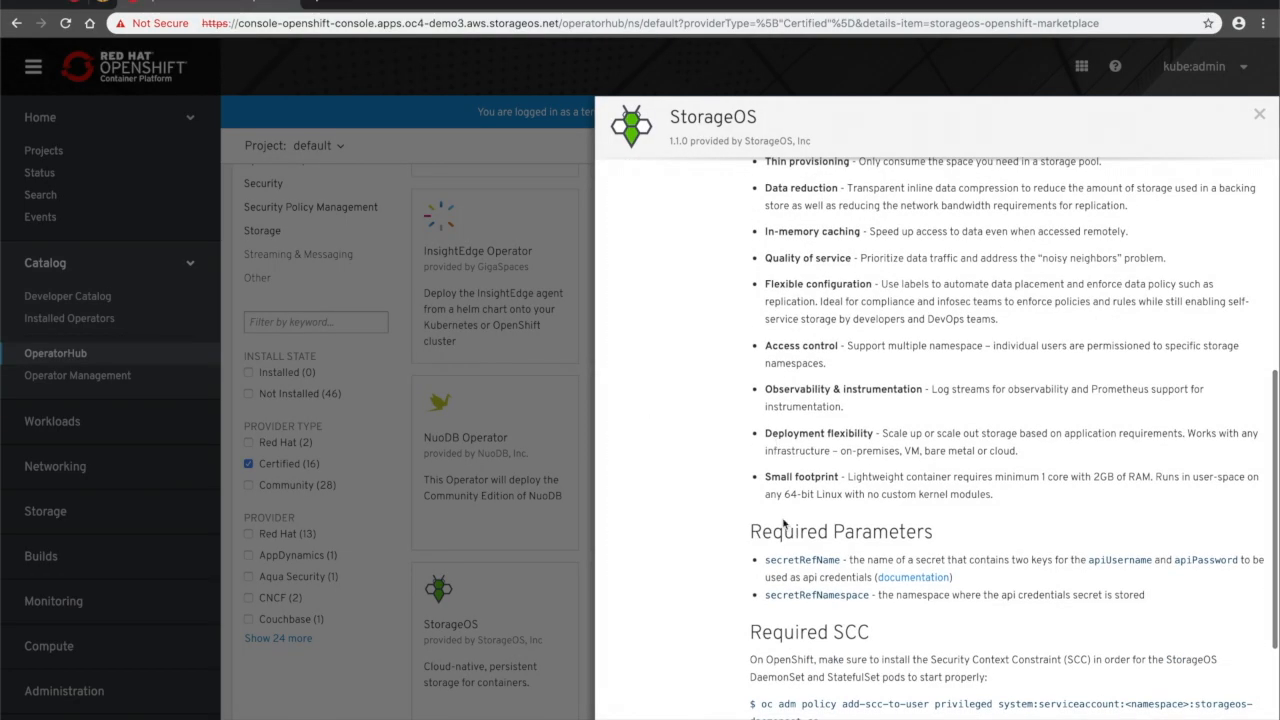
pyautogui.doubleClick(840, 532)
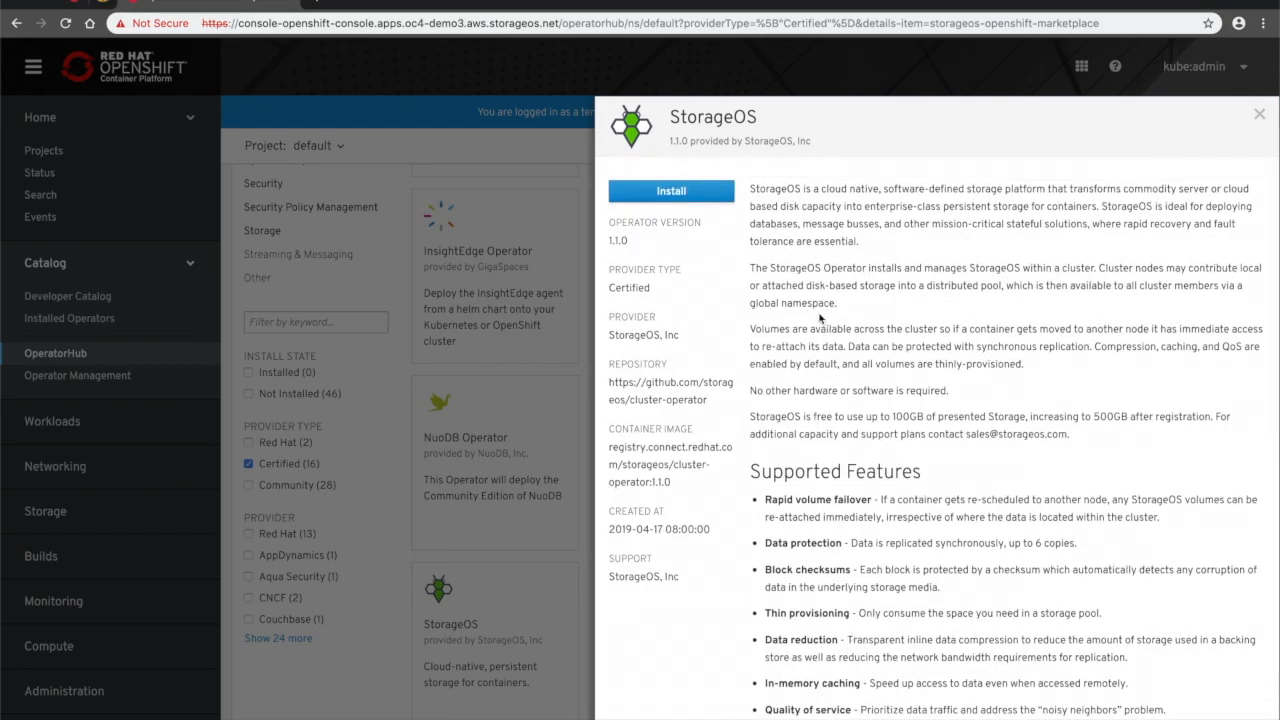
# - Subscribe to the StorageOS operator restricted to the default namespace, stable channel, Automatic approval
pyautogui.click(672, 190)
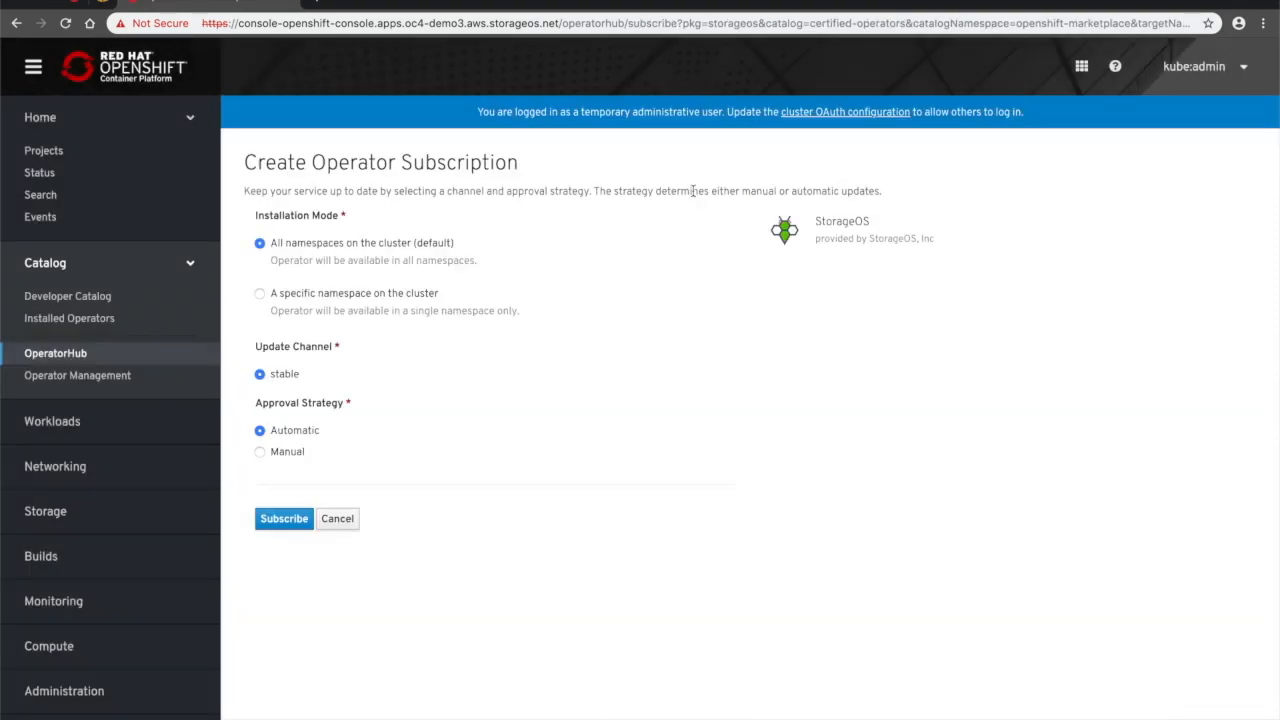
pyautogui.click(260, 292)
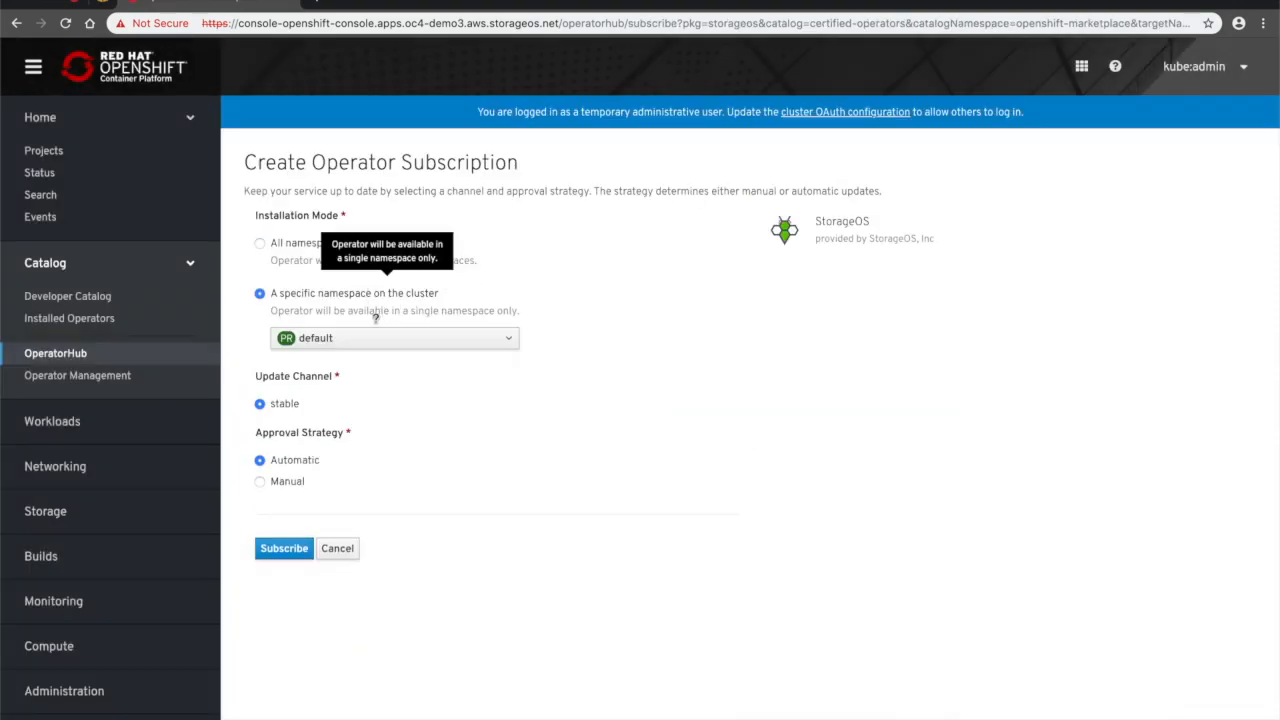
pyautogui.click(284, 548)
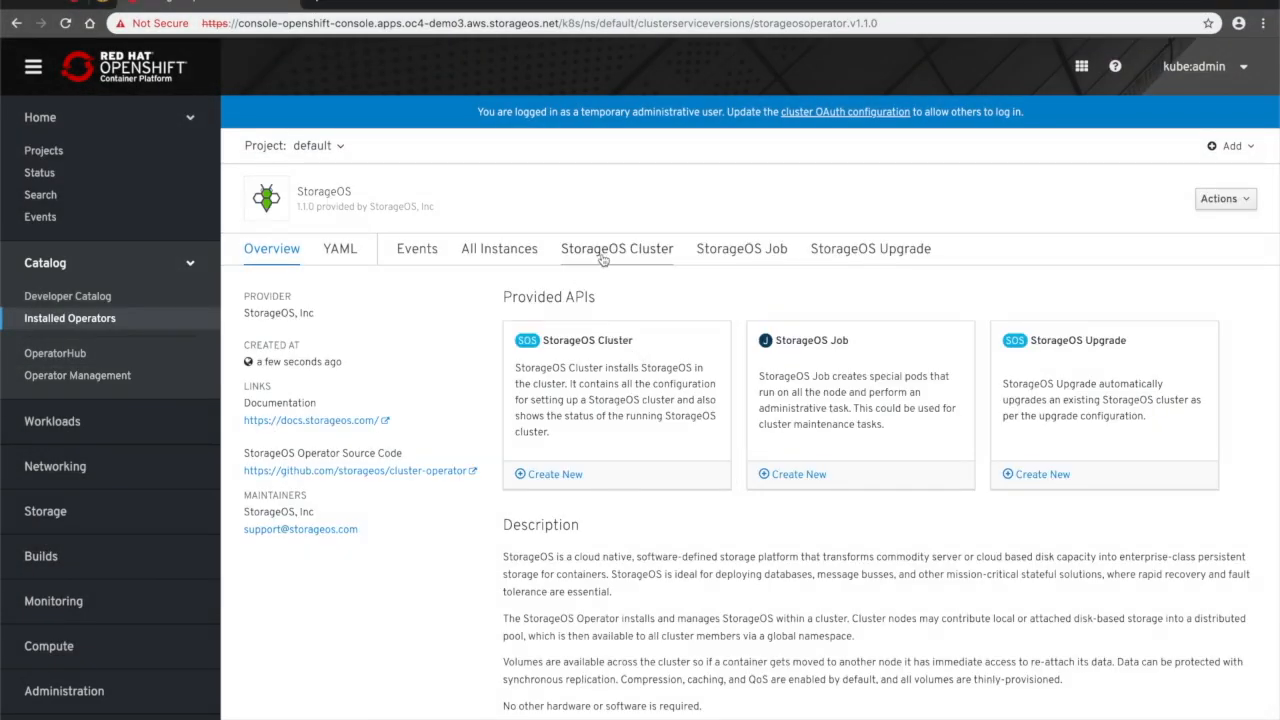
pyautogui.scroll(-3)
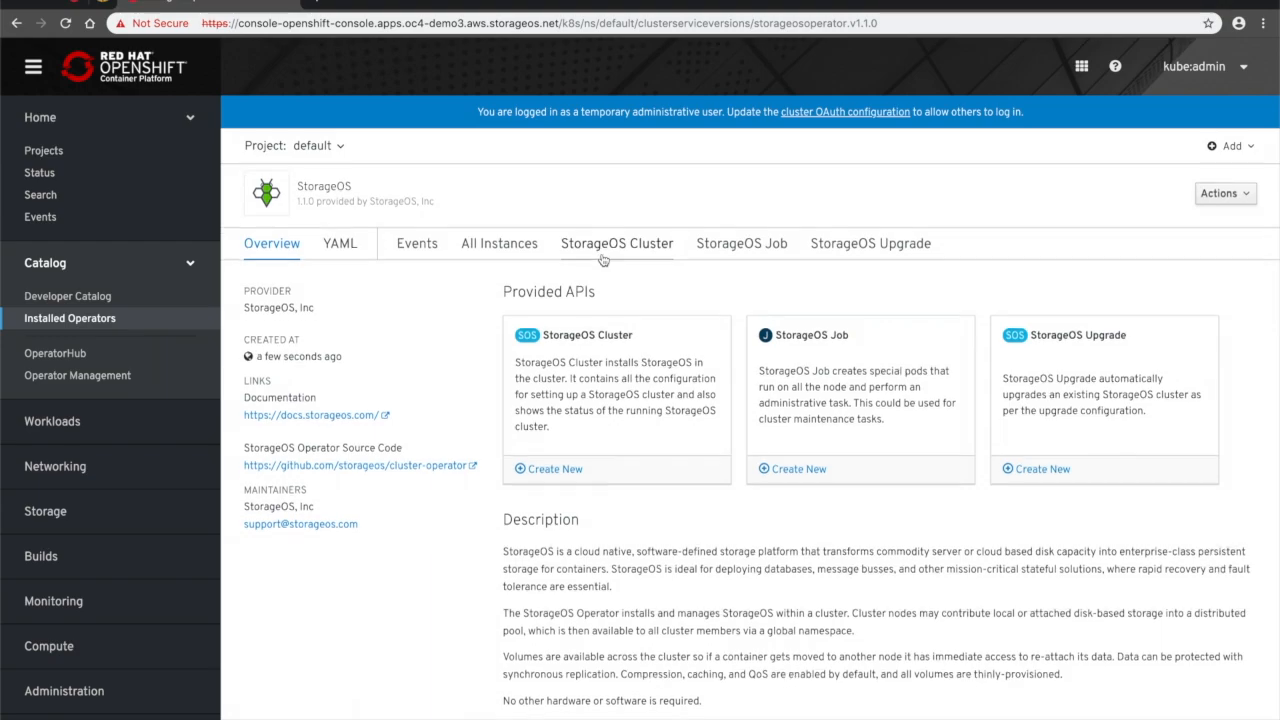
pyautogui.scroll(-3)
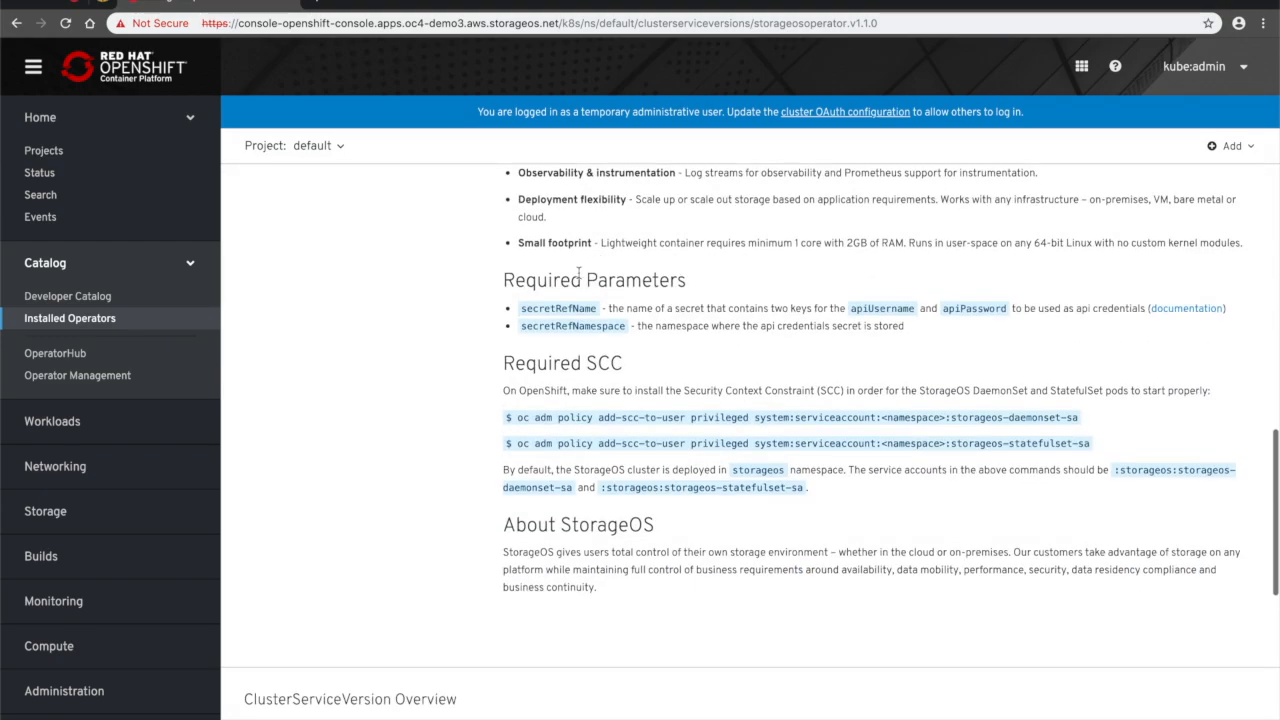
pyautogui.doubleClick(562, 364)
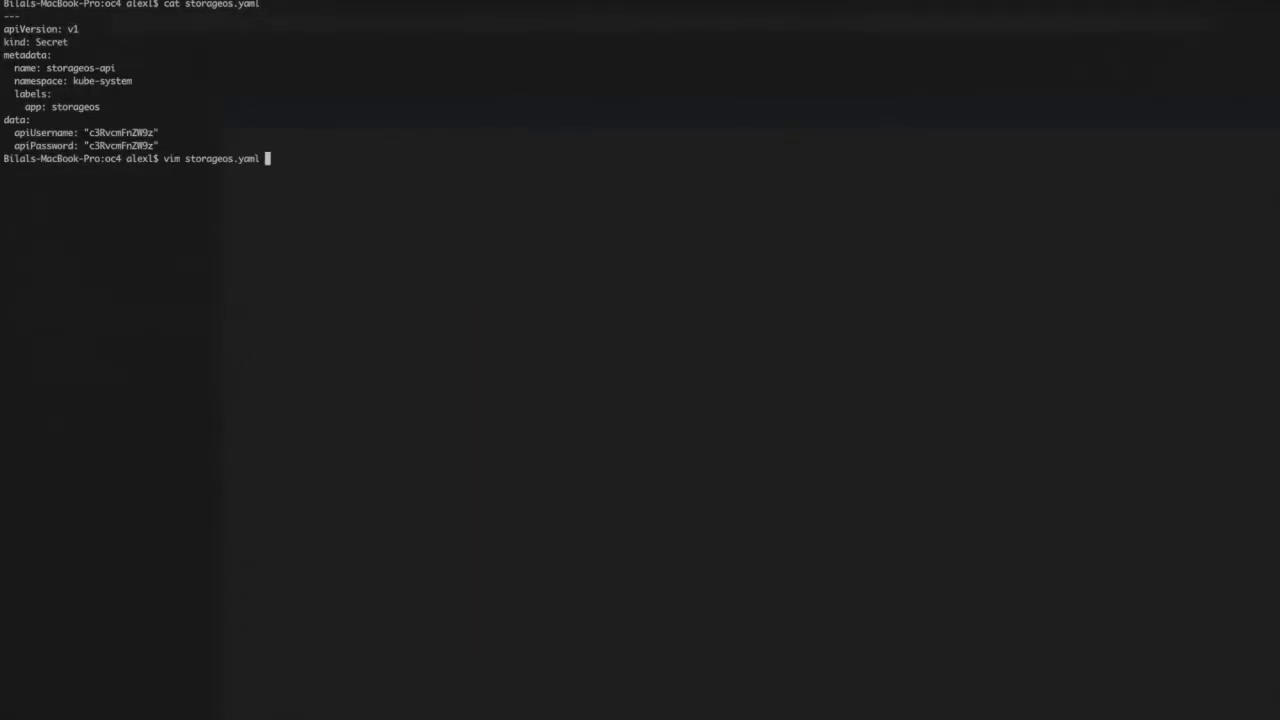
# - Apply storageos.yaml in kube-system and write the add-scc-to-user privileged command for the StorageOS service account
pyautogui.write('oc -n kube-system apply -f storageos.yaml')
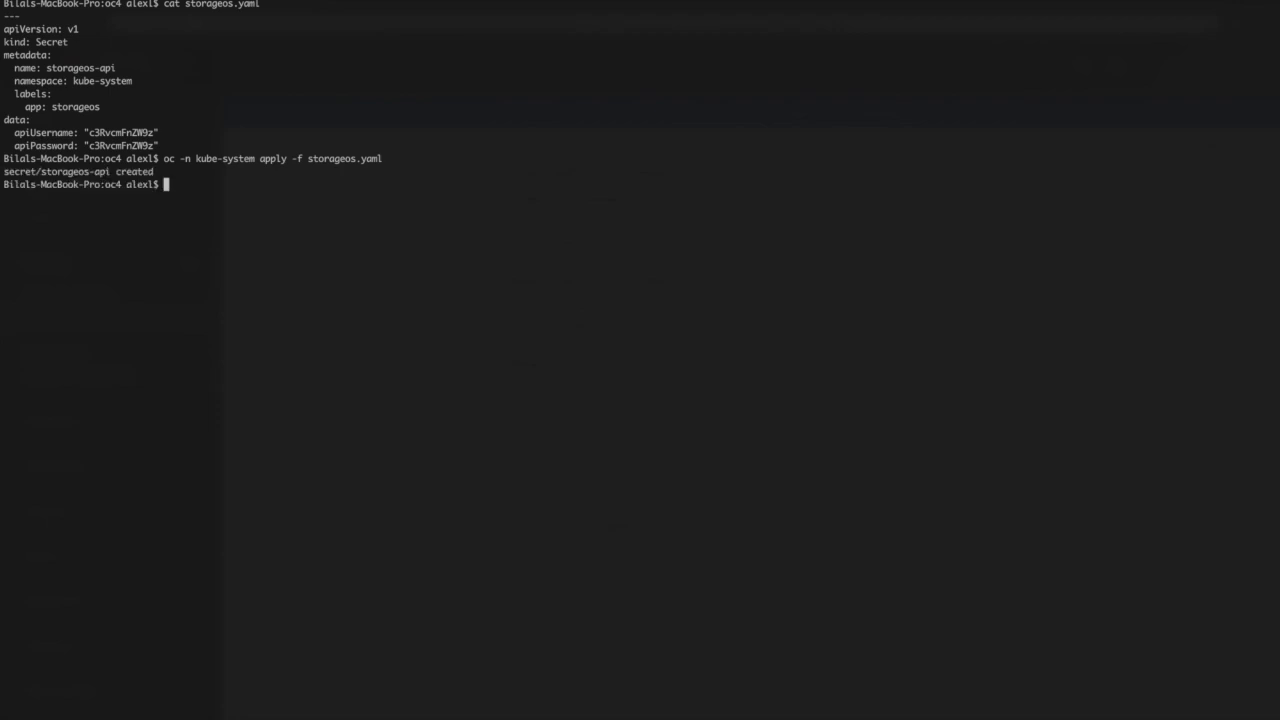
pyautogui.write('oc -n kube-system adm')
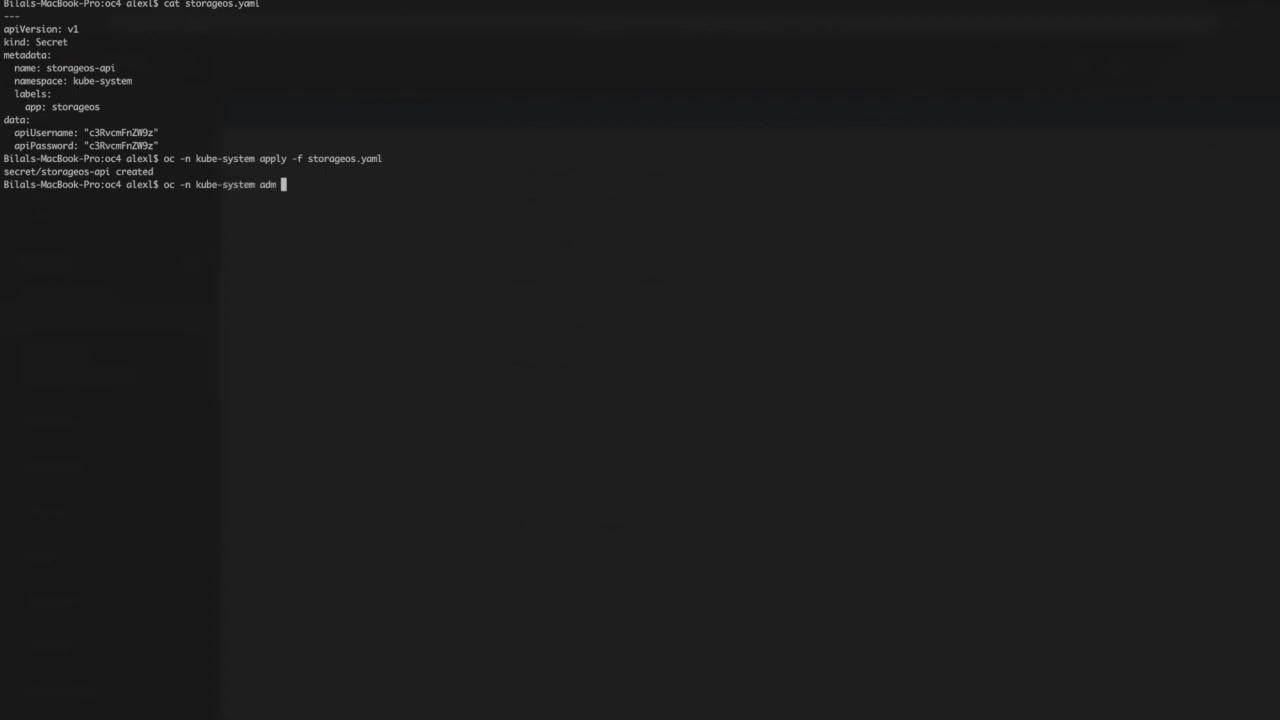
pyautogui.write('policy add-scc-to-user')
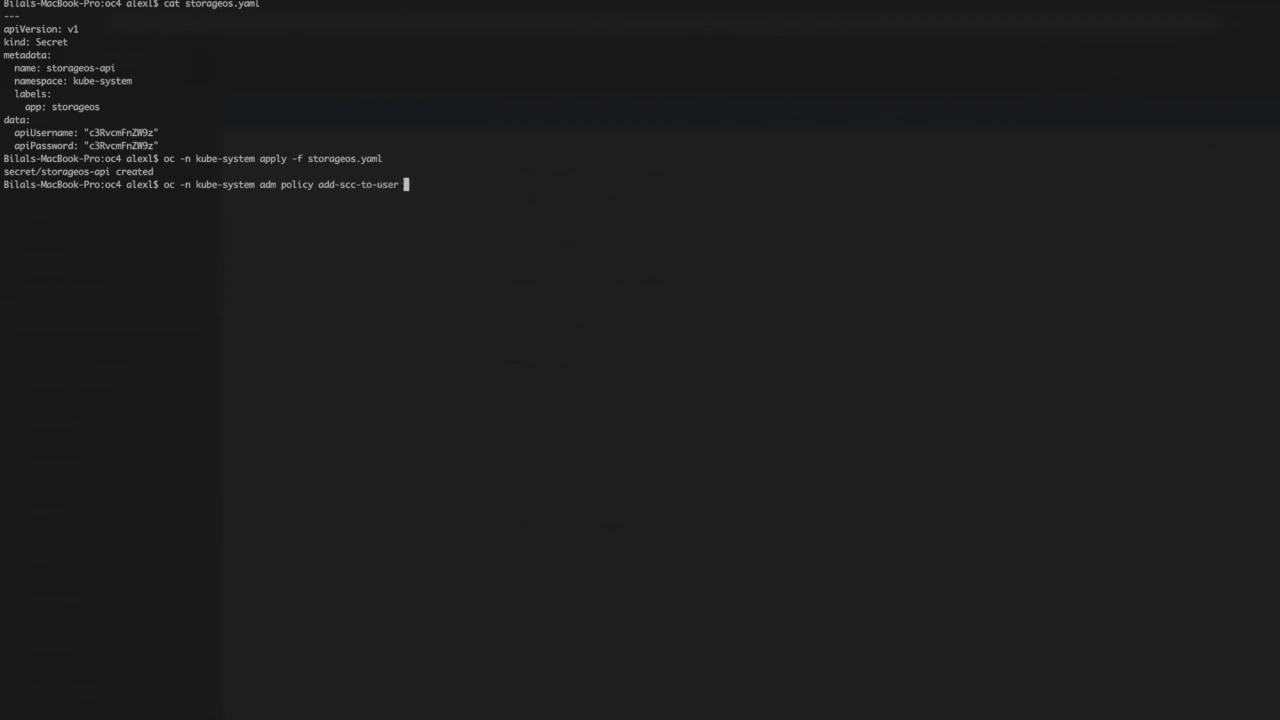
pyautogui.write('privileged -z storage')
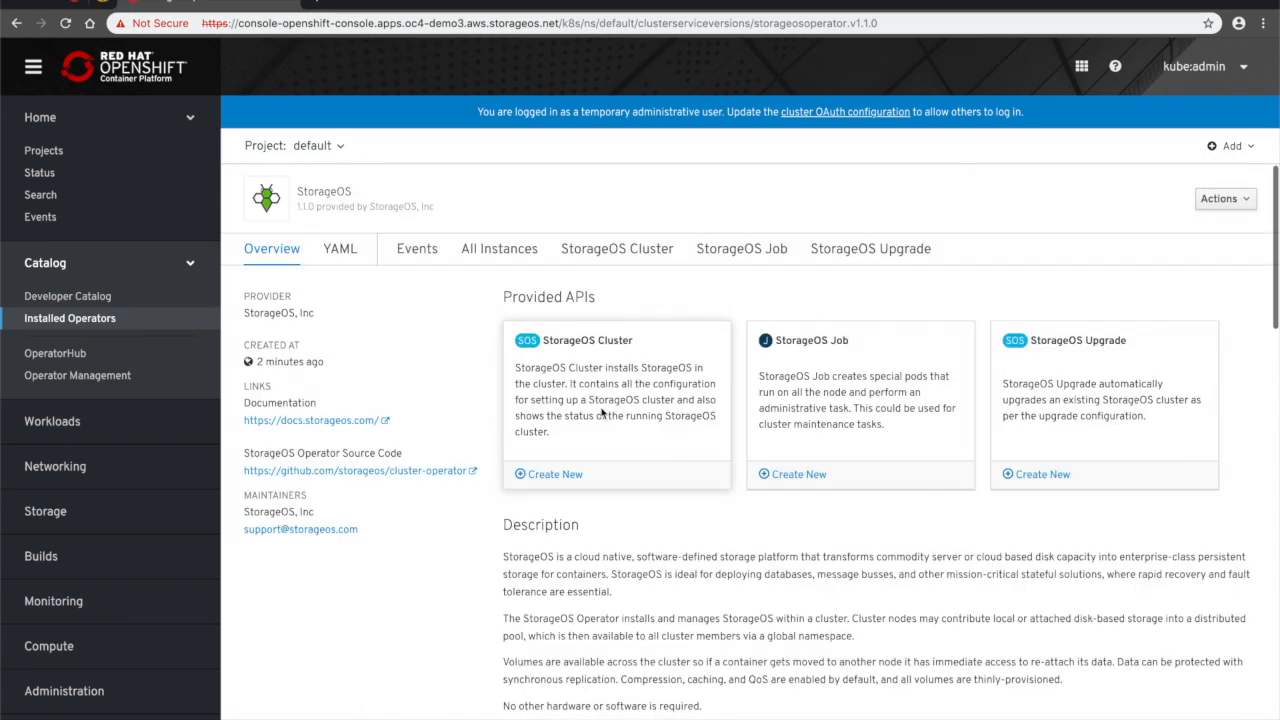
# - Add 'csi: enable: true' under spec in the StorageOSCluster YAML and create the cluster
pyautogui.click(548, 474)
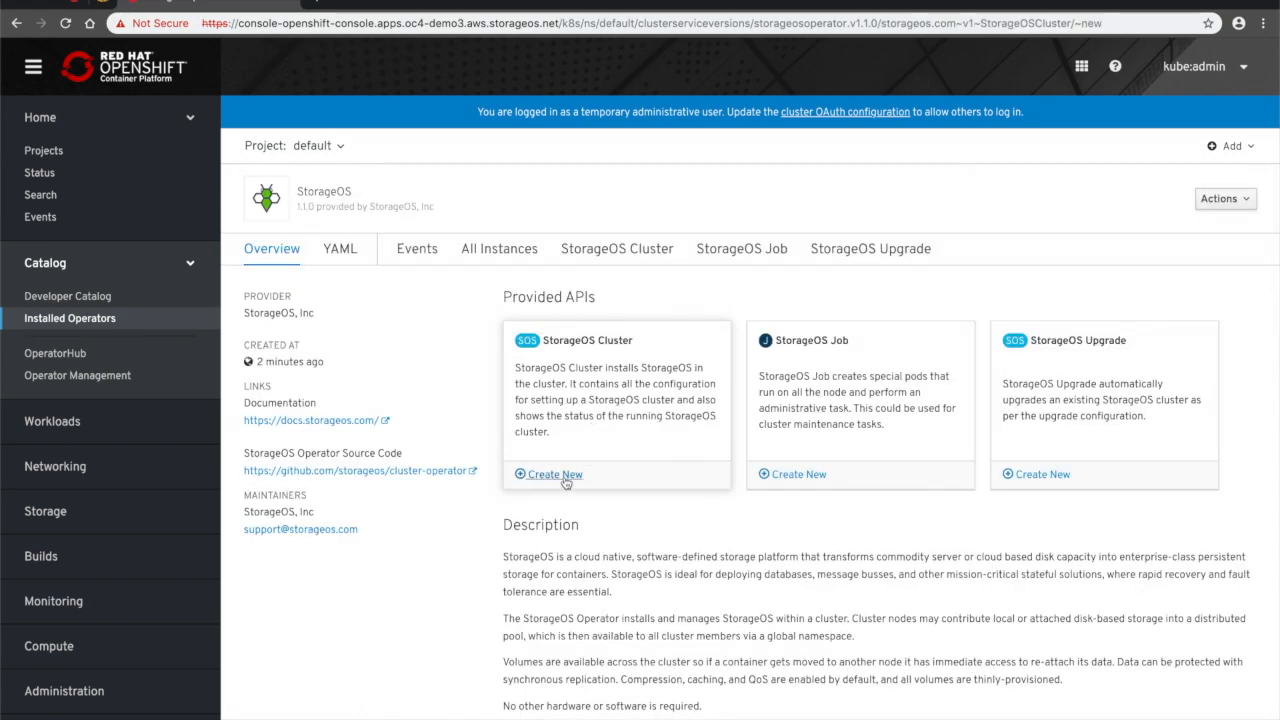
pyautogui.click(552, 474)
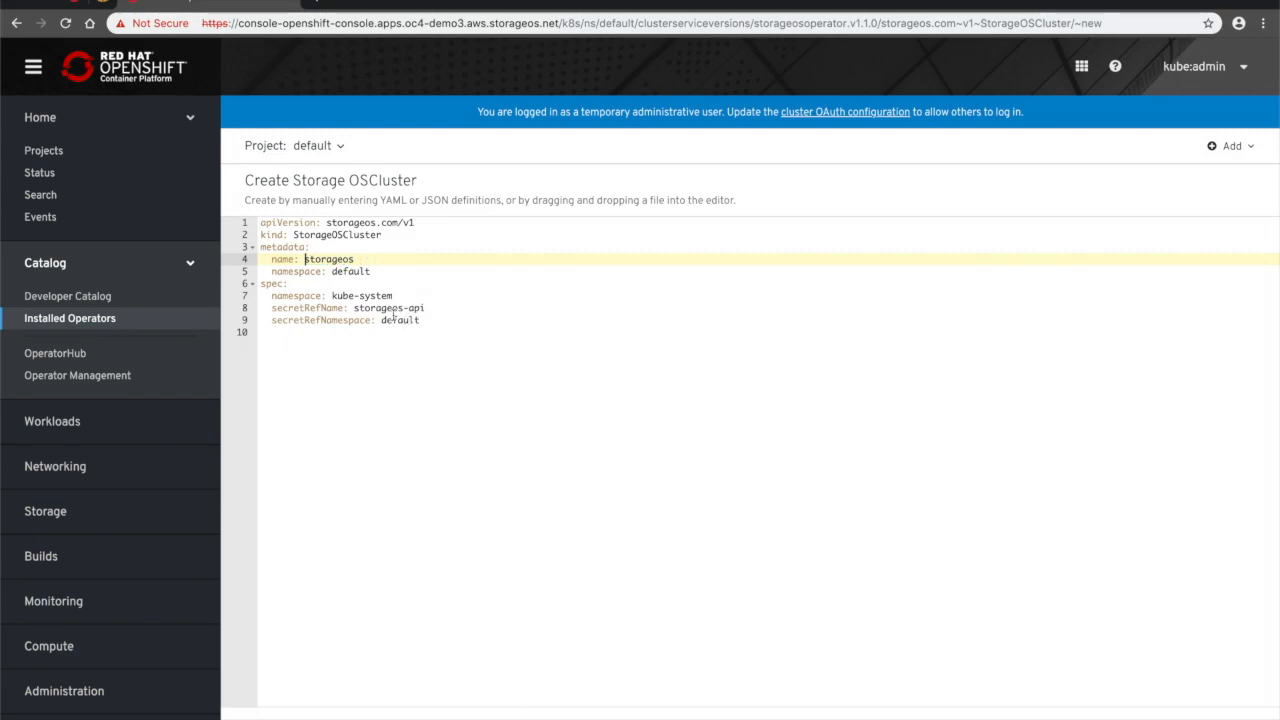
pyautogui.doubleClick(362, 296)
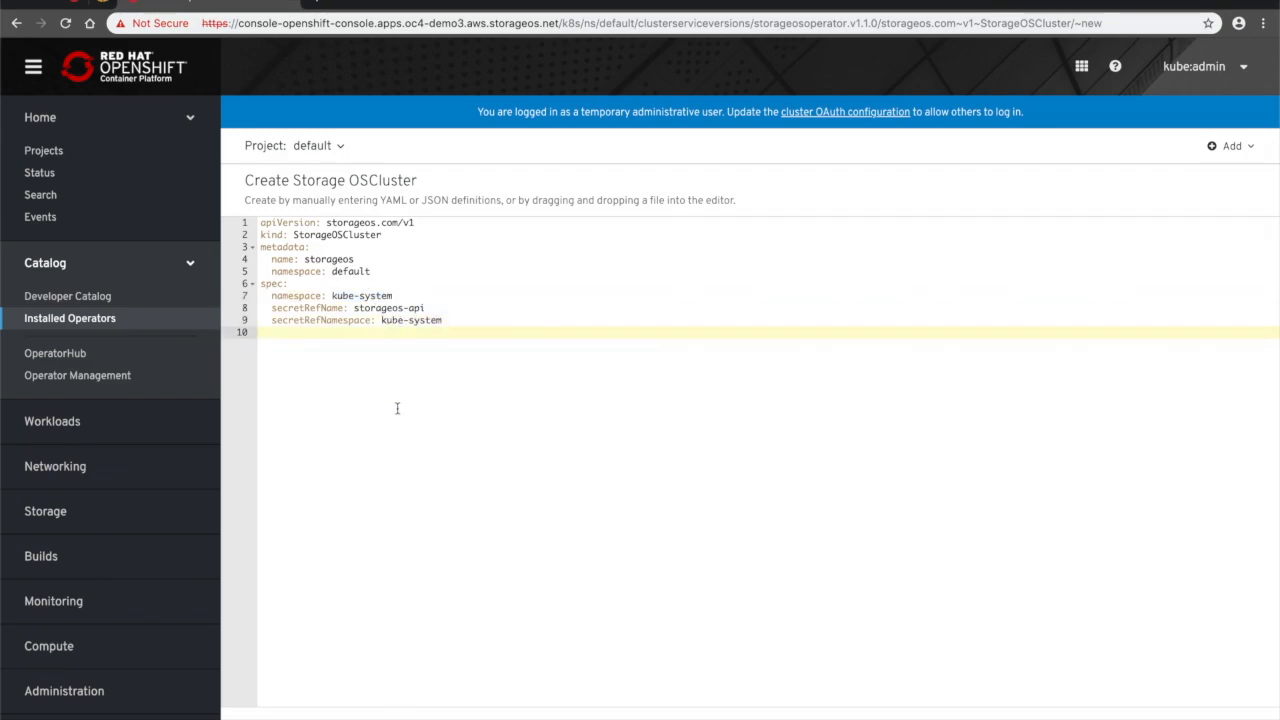
pyautogui.write('cse:')
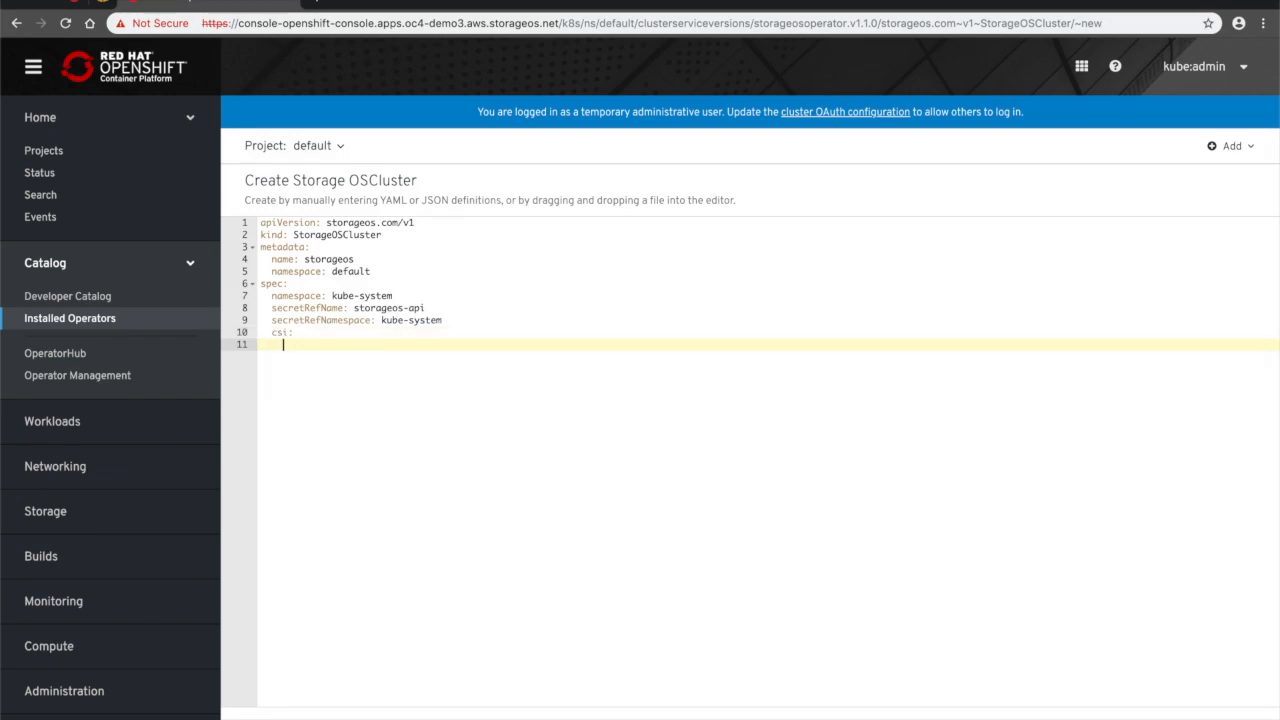
pyautogui.write('enable: true')
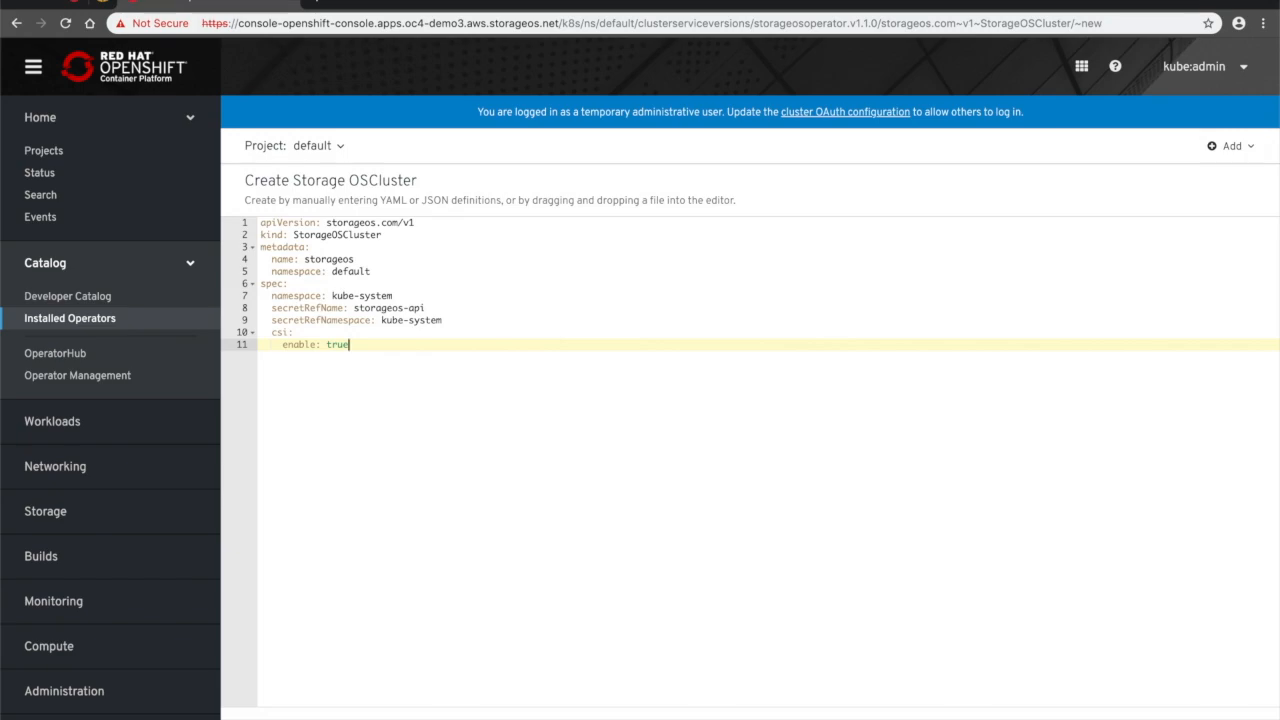
pyautogui.press('Enter')
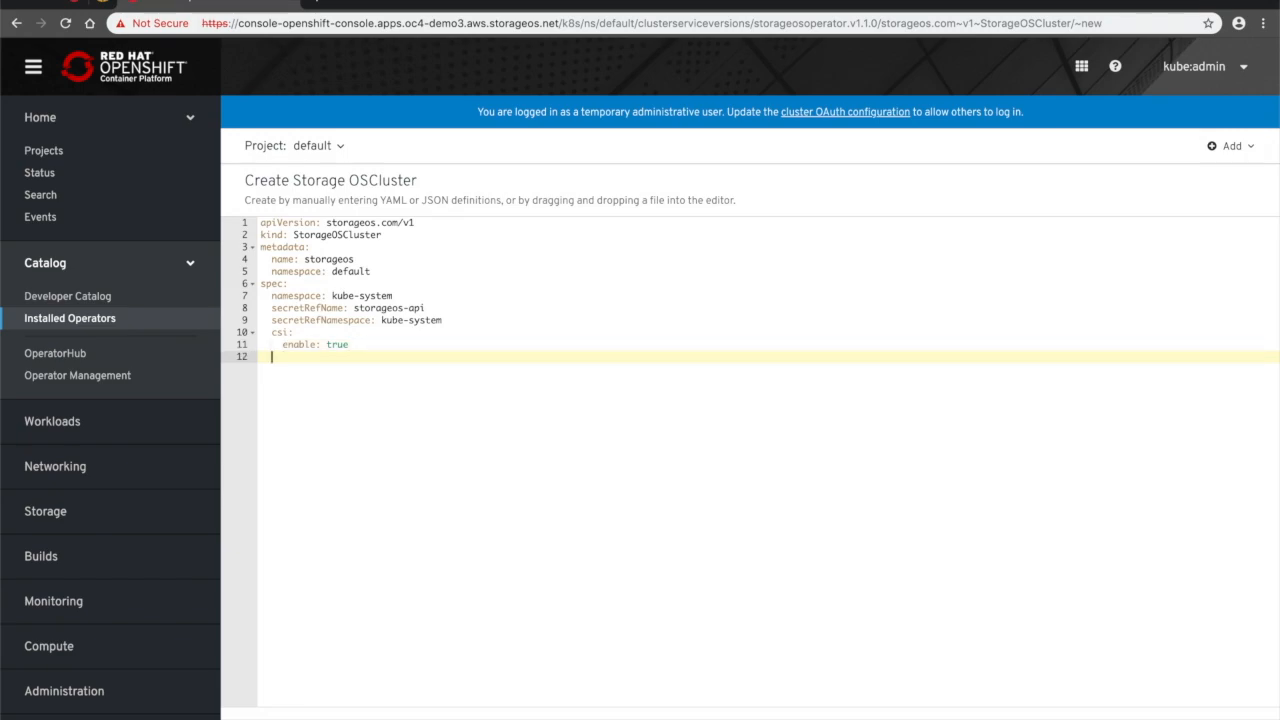
pyautogui.click(62, 588)
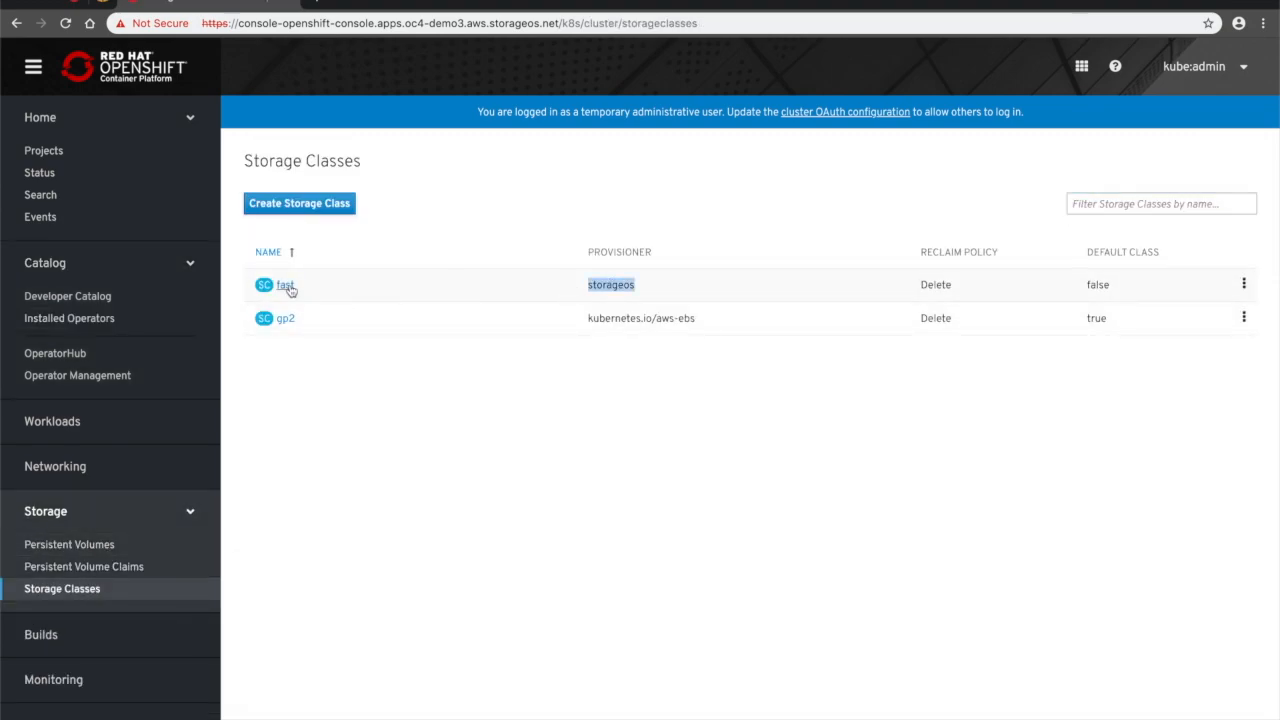
pyautogui.moveTo(136, 420)
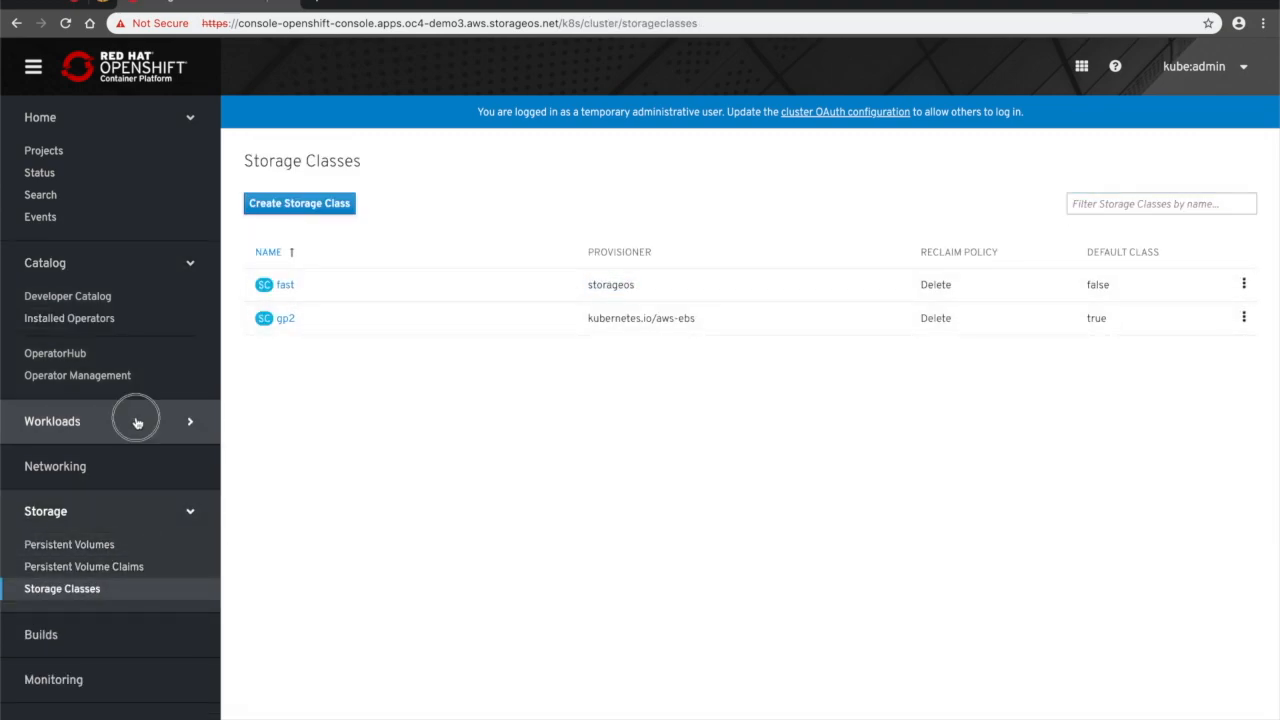
# - Create the example StatefulSet from the default YAML and view its three running pods
pyautogui.click(52, 420)
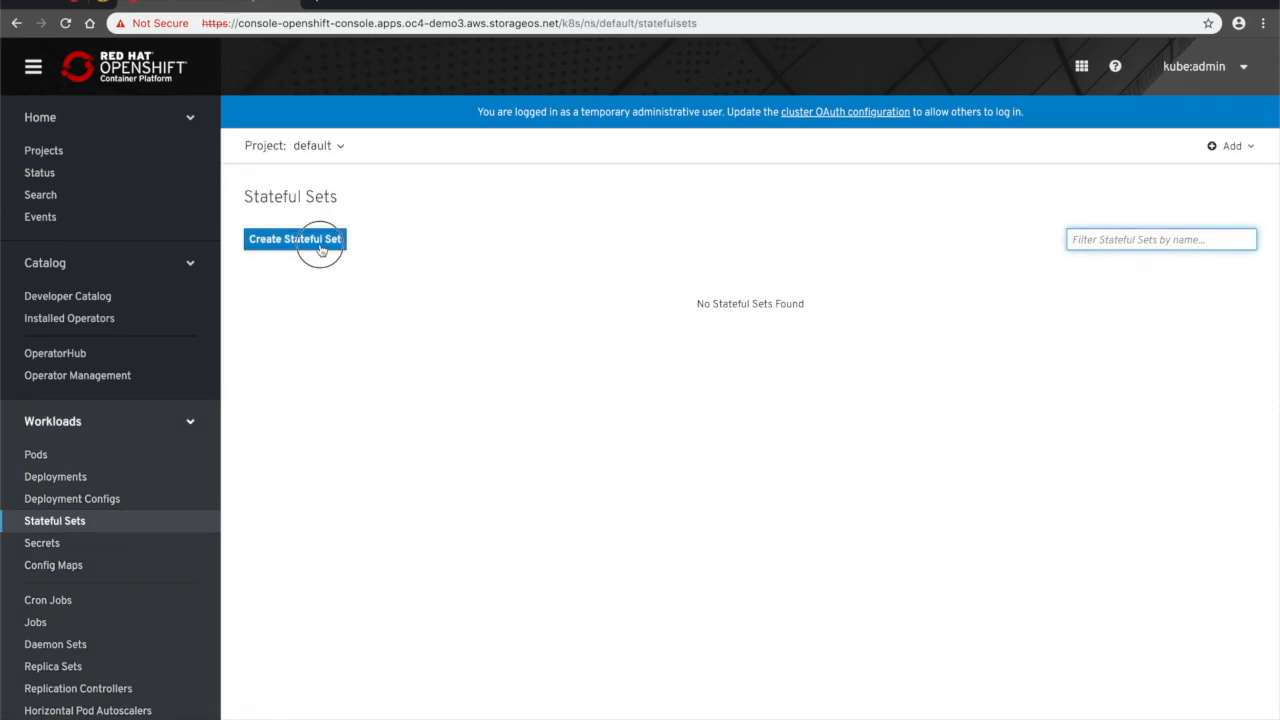
pyautogui.click(294, 240)
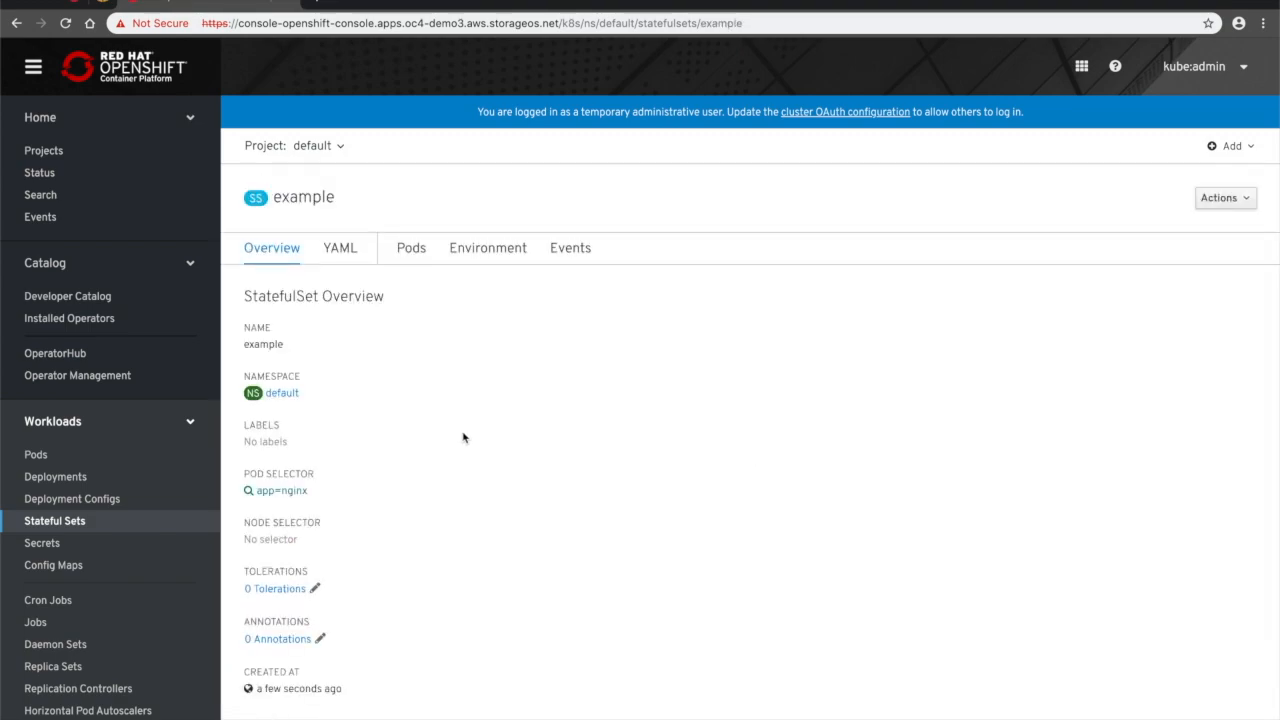
pyautogui.click(410, 248)
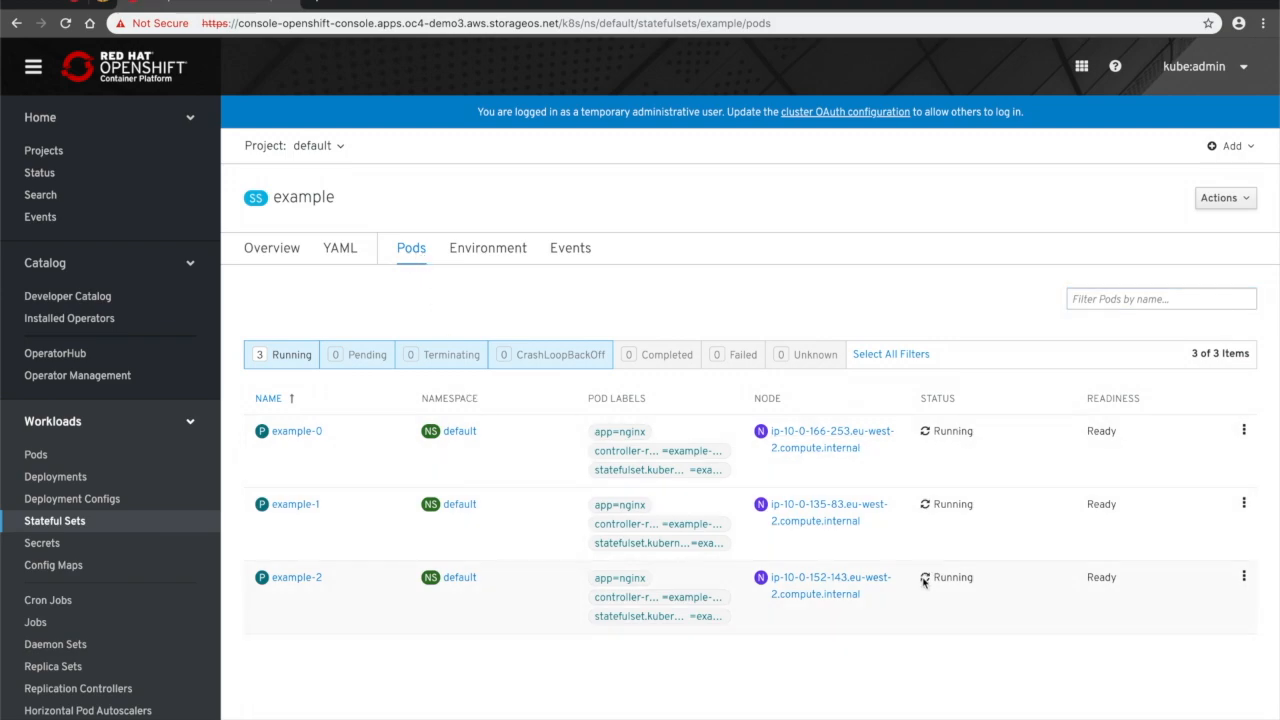
pyautogui.scroll(-3)
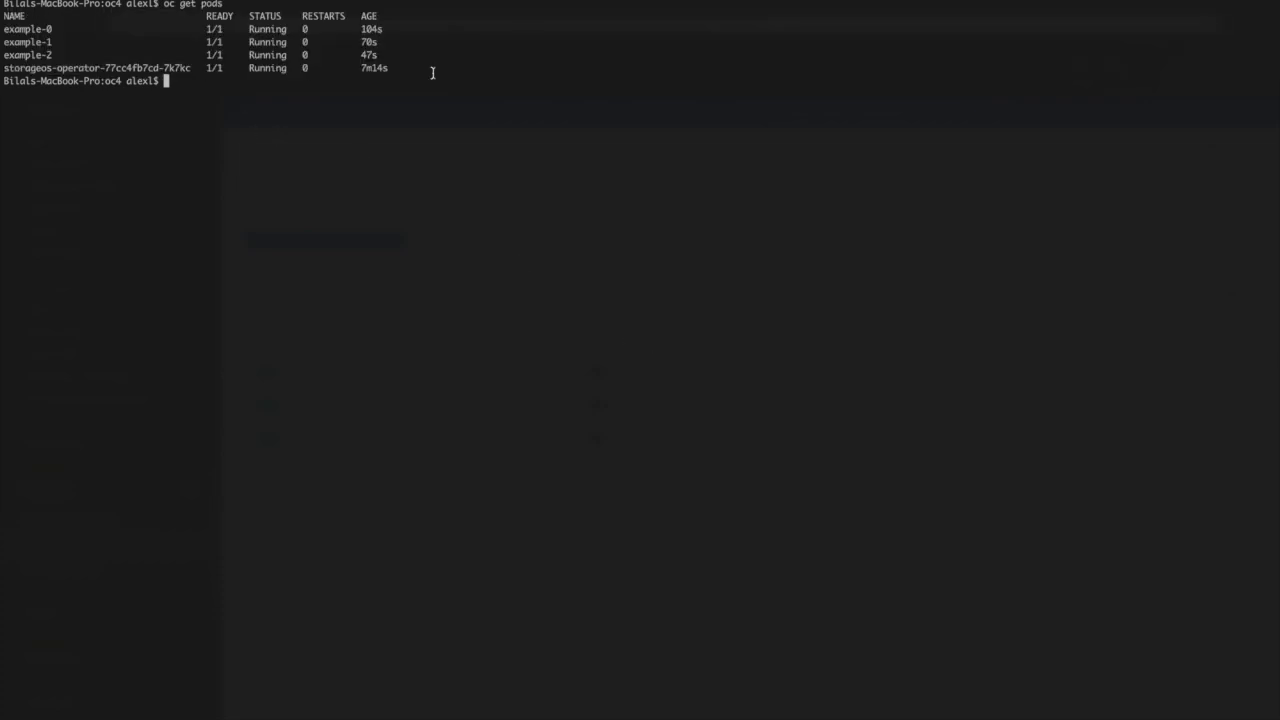
# - List the bound PVCs on the fast class and port-forward the StorageOS daemonset pod's API port
pyautogui.write('oc get pvc')
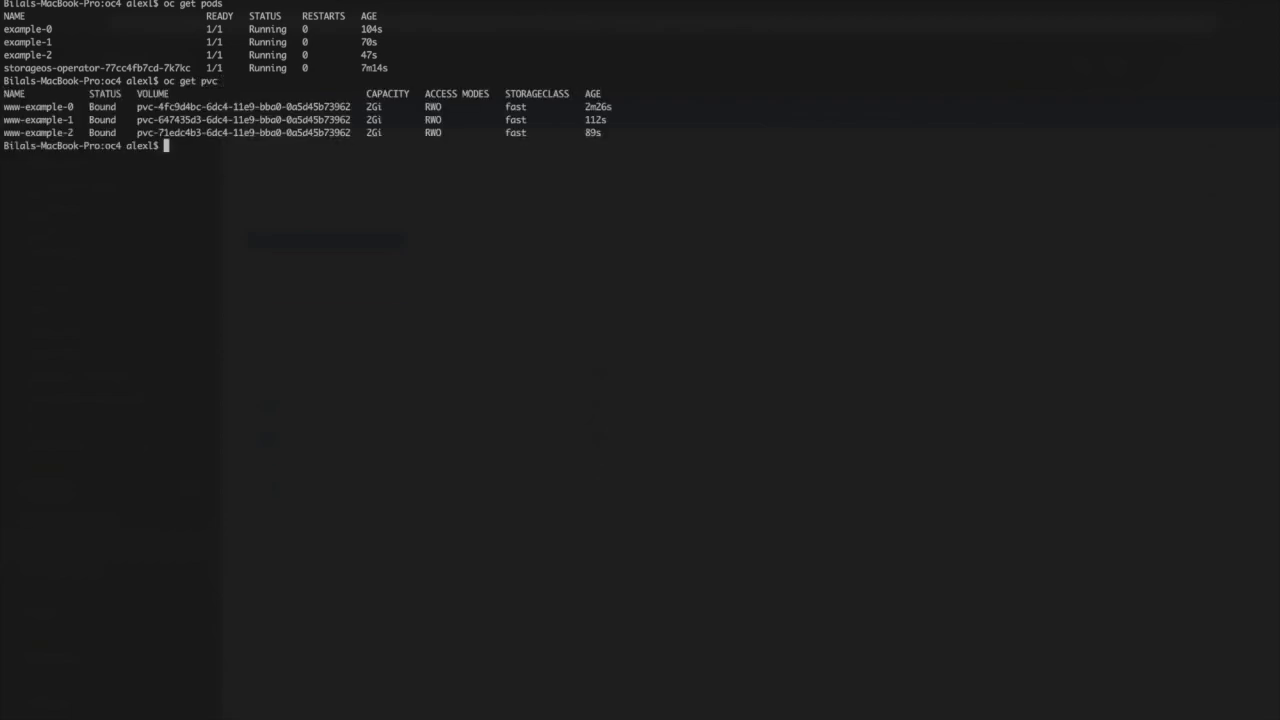
pyautogui.write('o')
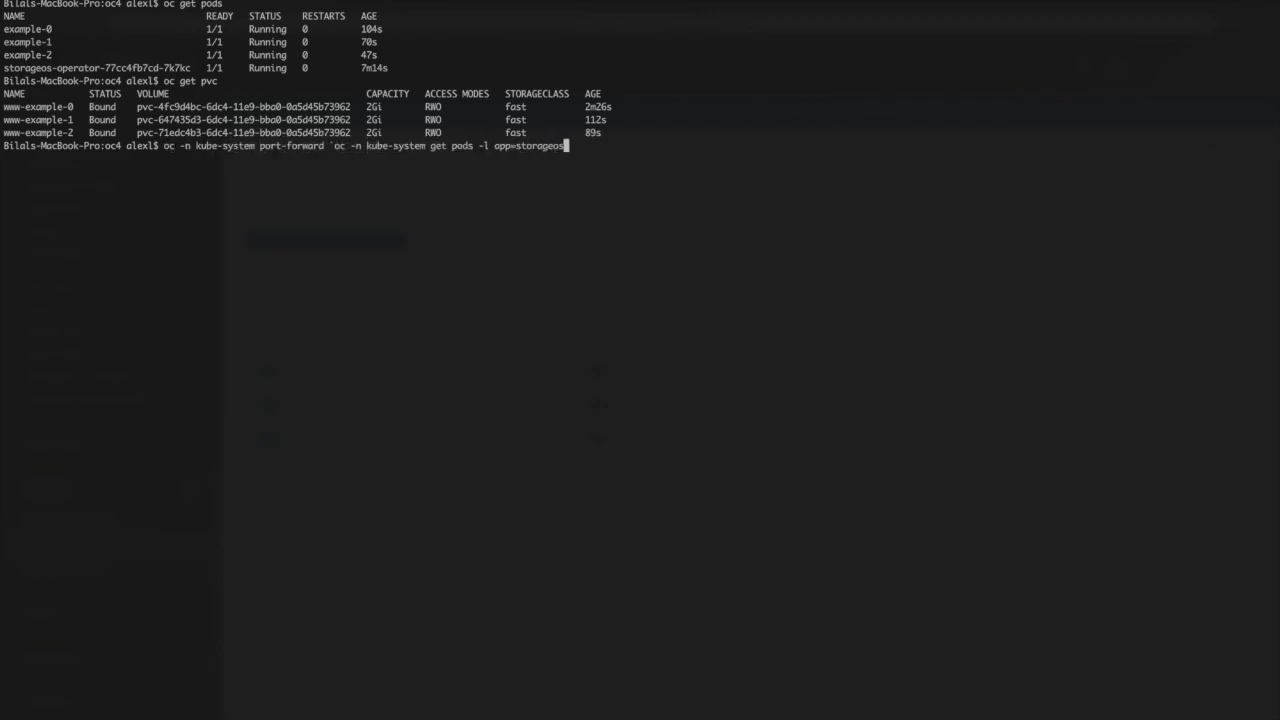
pyautogui.write(",kind=daemonset -o go-template='{{ range $i, $")
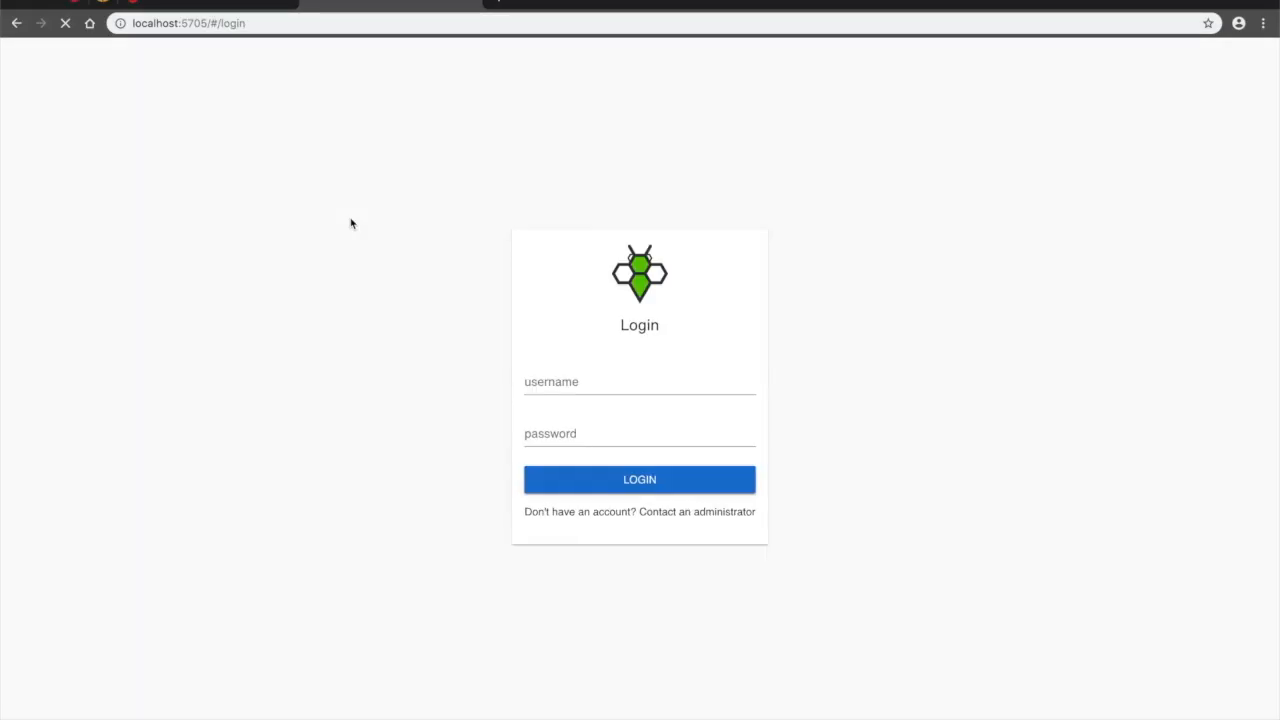
# - Log into the StorageOS UI at localhost:5705 as user storageos
pyautogui.write('storageos')
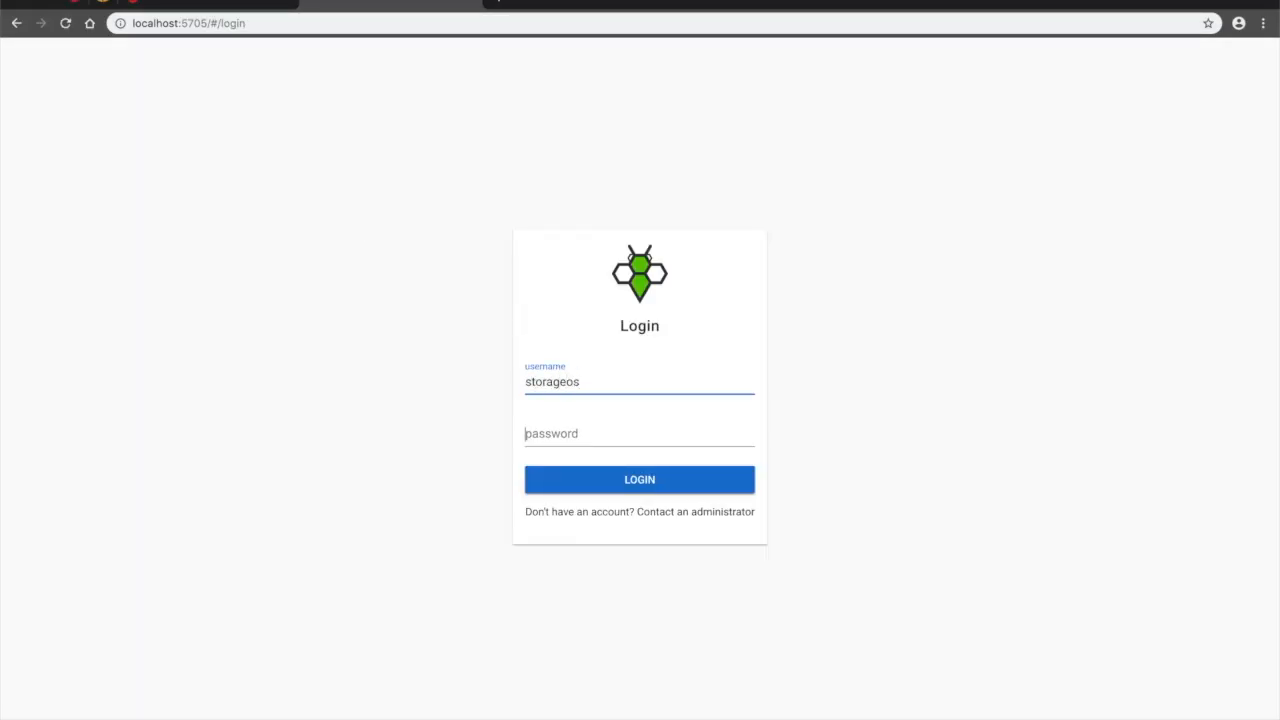
pyautogui.click(640, 480)
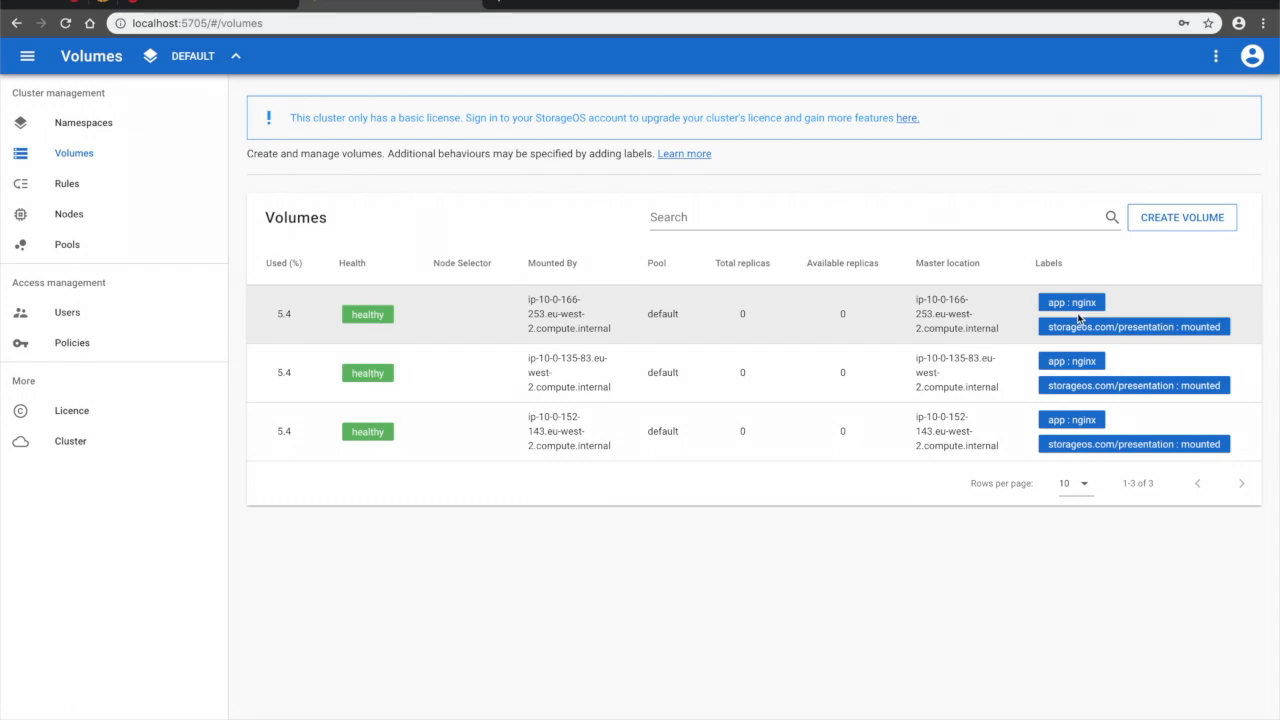
pyautogui.moveTo(360, 332)
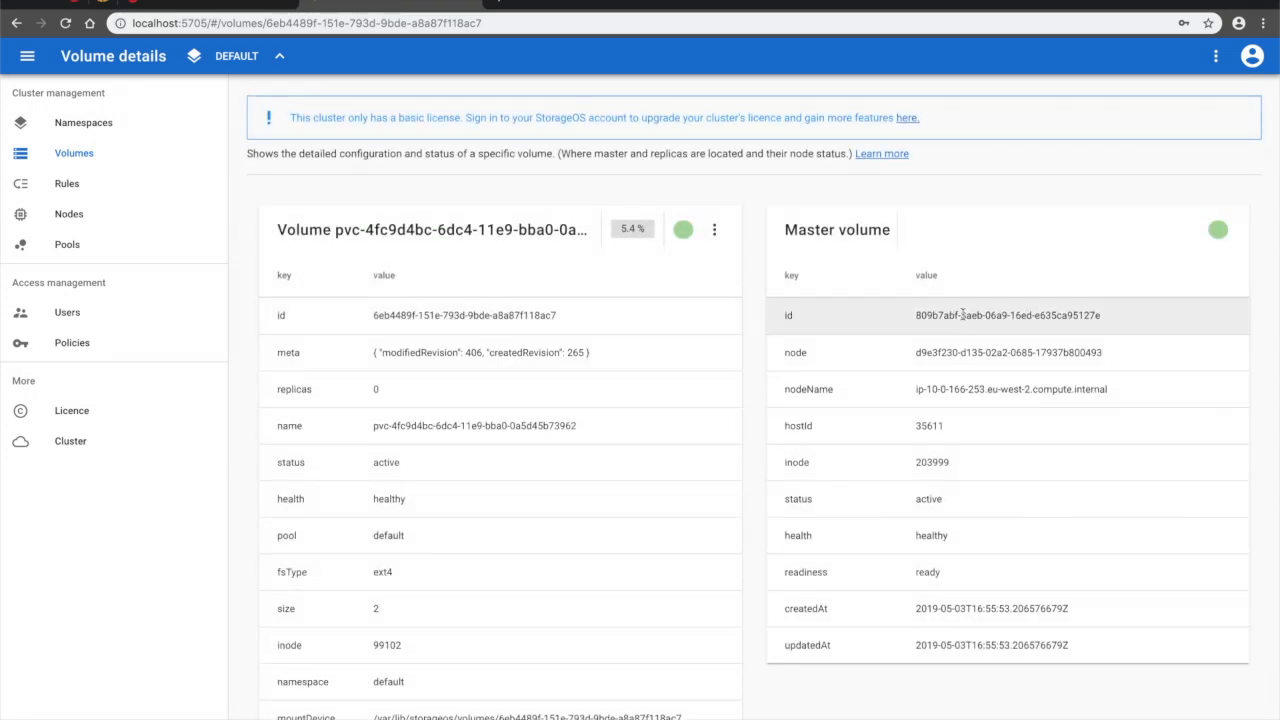
# - Scroll the first nginx volume's details to its 2 GB ext4 master volume
pyautogui.scroll(-3)
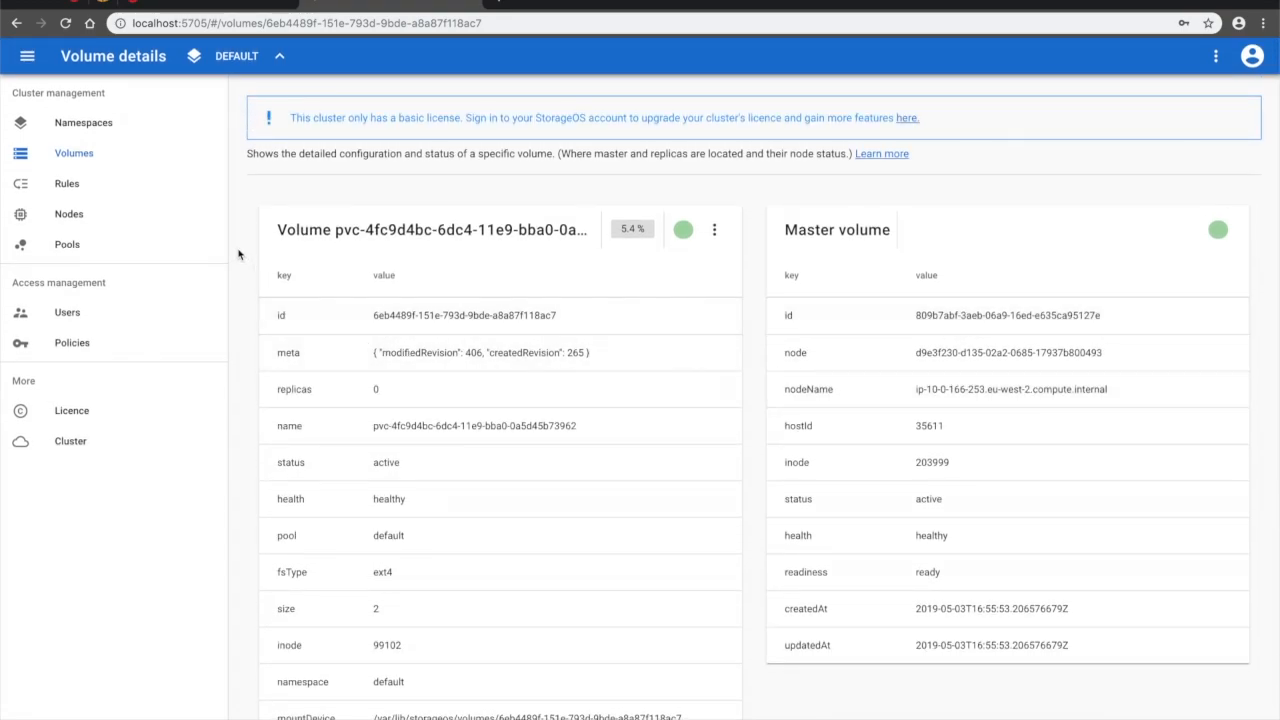
# - Review the Nodes page listing healthy nodes with about 119 GiB capacity each
pyautogui.click(68, 214)
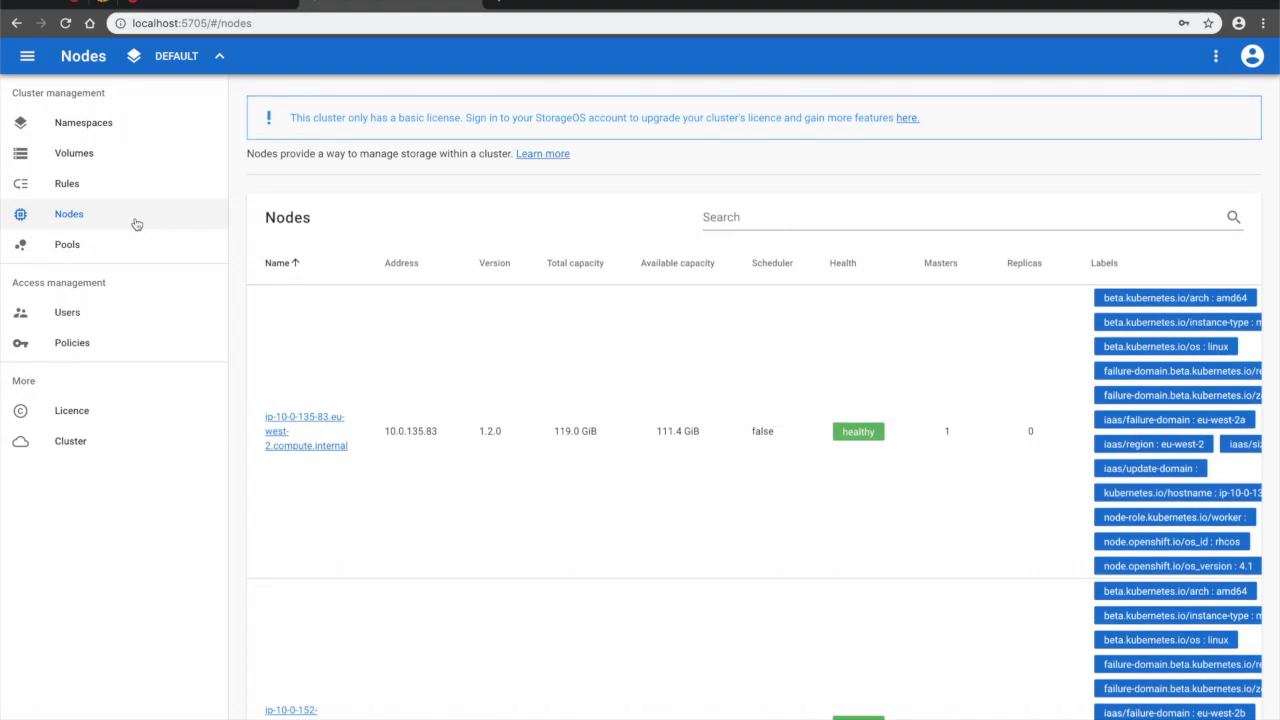
pyautogui.scroll(-3)
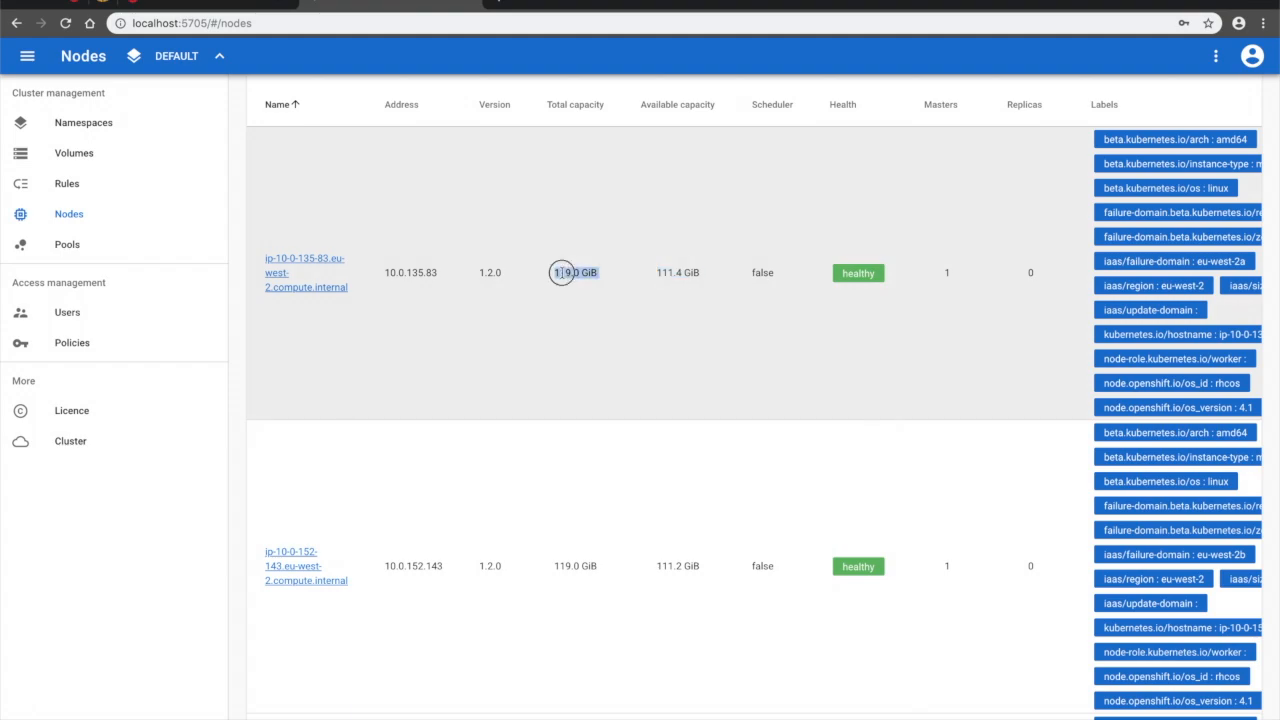
pyautogui.scroll(-3)
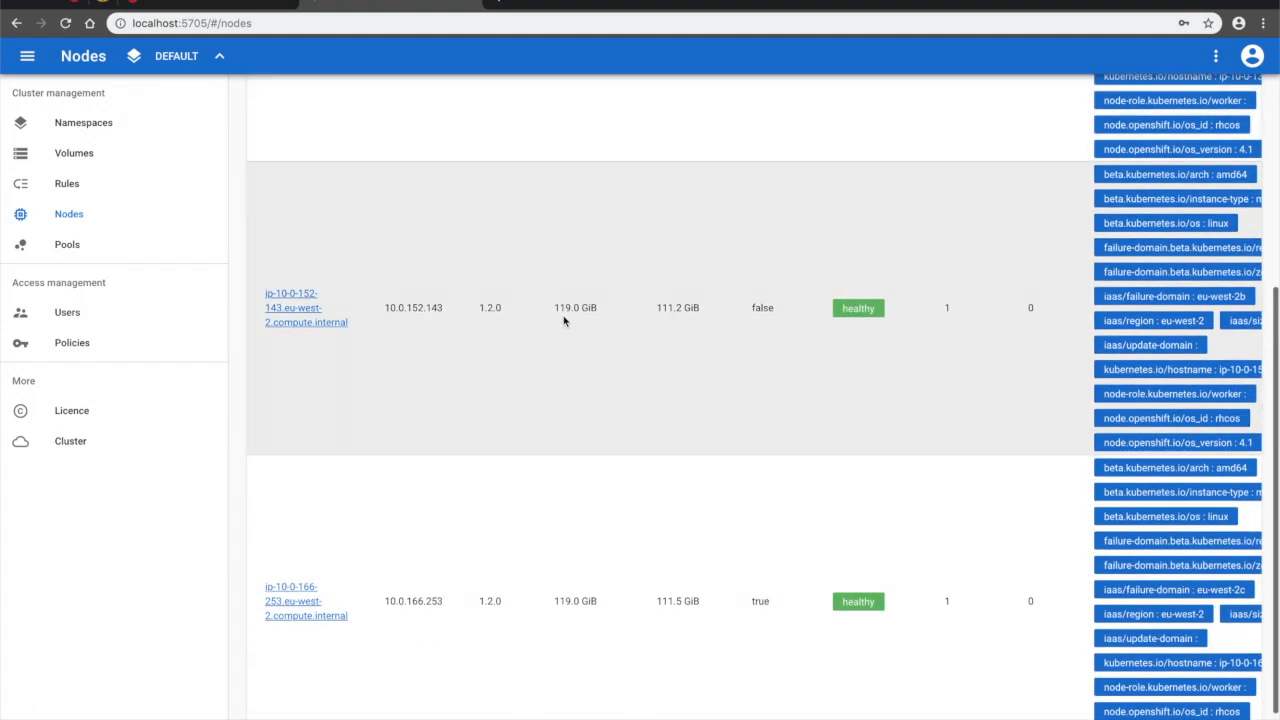